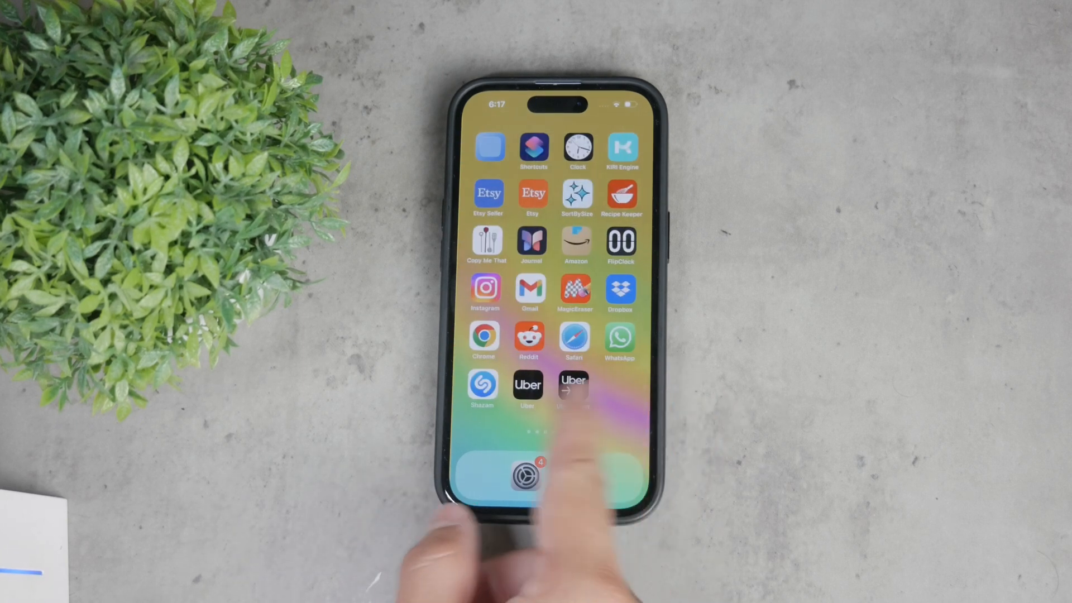
Step: Go from the home screen to Screen Time's Content & Privacy Restrictions page
{"action": "scroll", "scroll_direction": "left", "scroll_amount": 3}
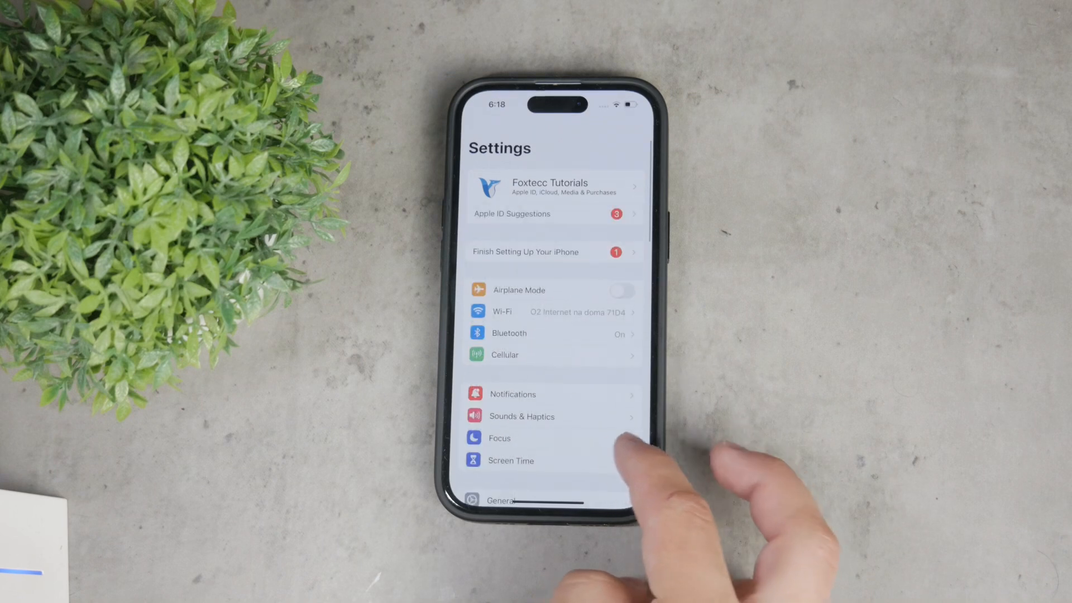
{"action": "left_click", "coordinate": [511, 460]}
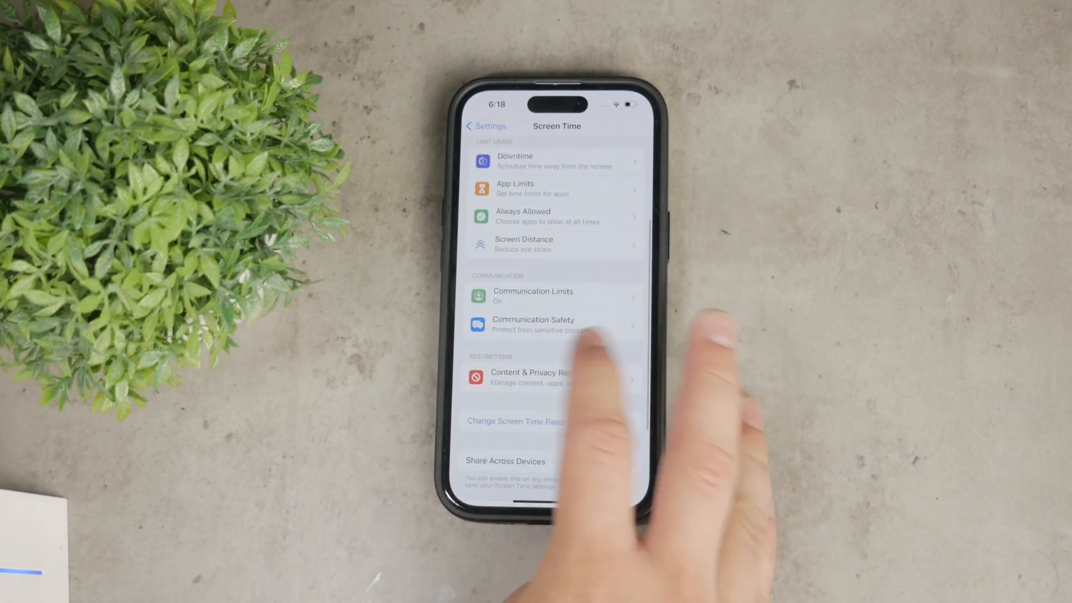
{"action": "left_click", "coordinate": [533, 377]}
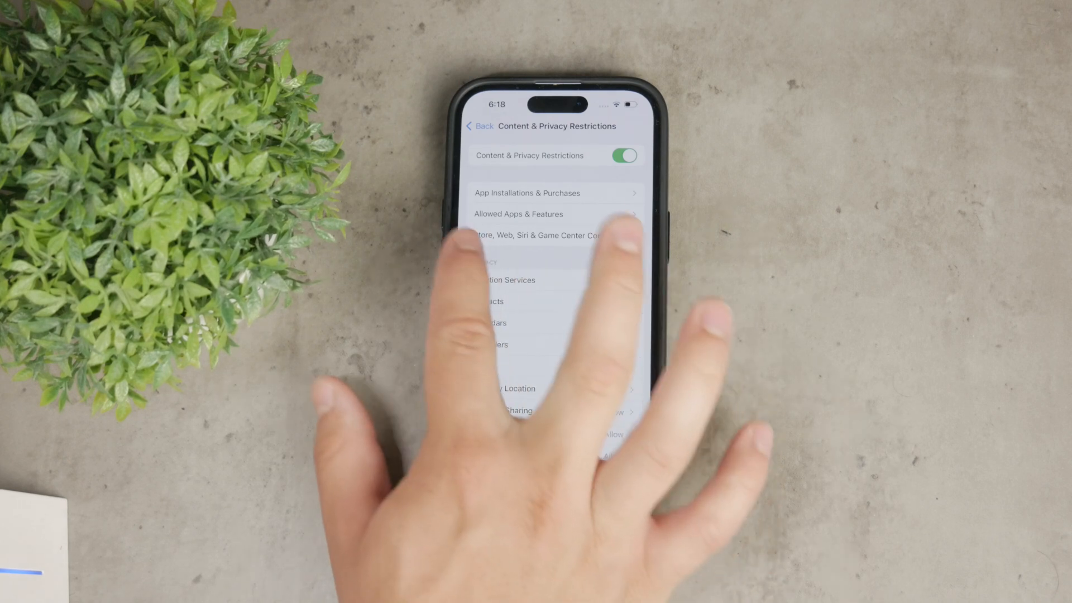
{"action": "left_click", "coordinate": [526, 193]}
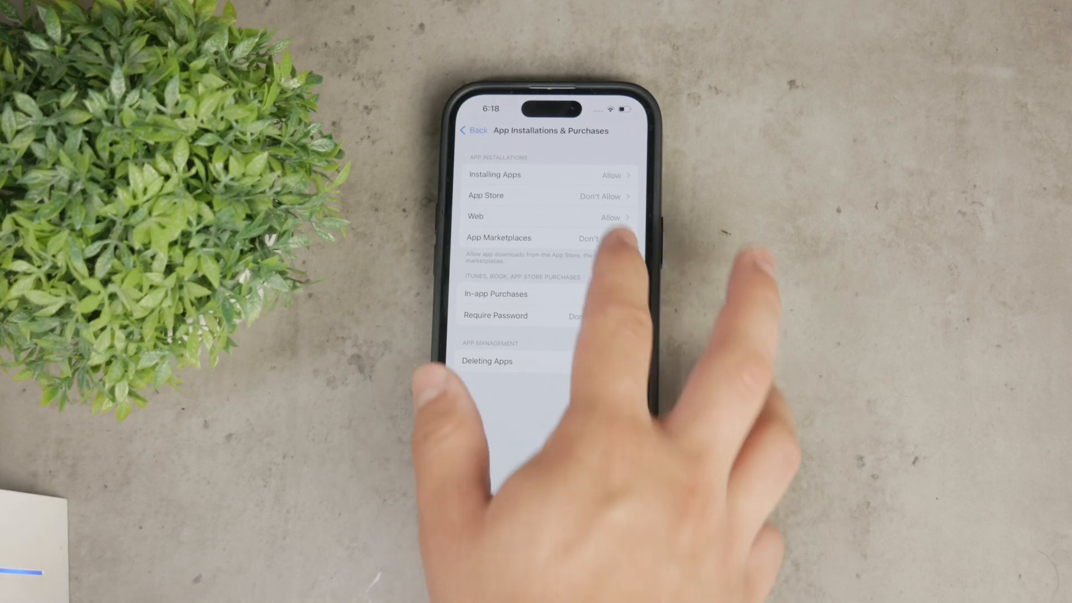
{"action": "left_click", "coordinate": [494, 174]}
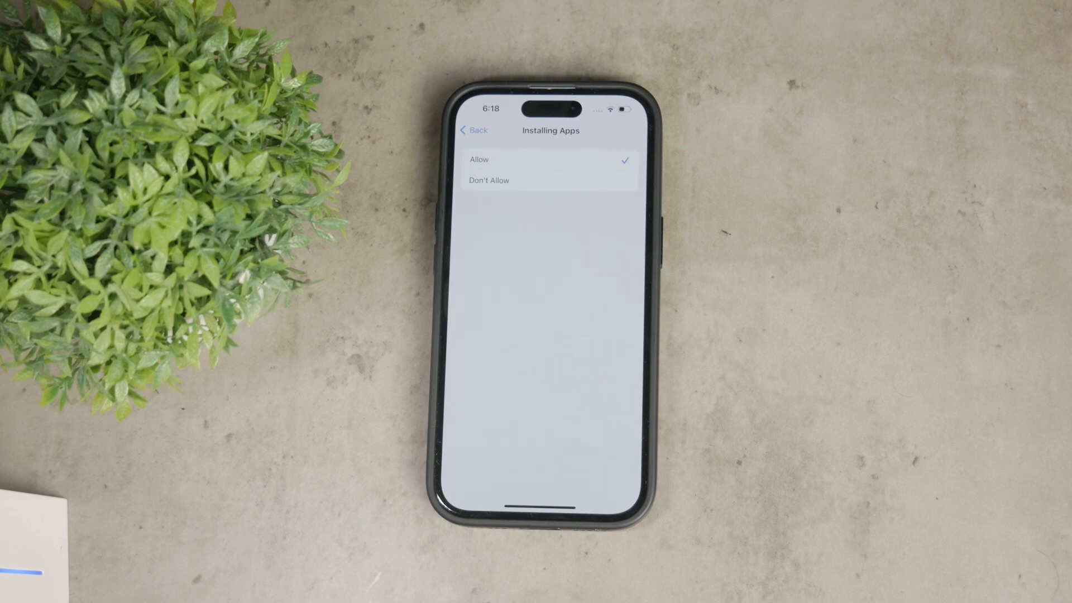
{"action": "left_click", "coordinate": [474, 130]}
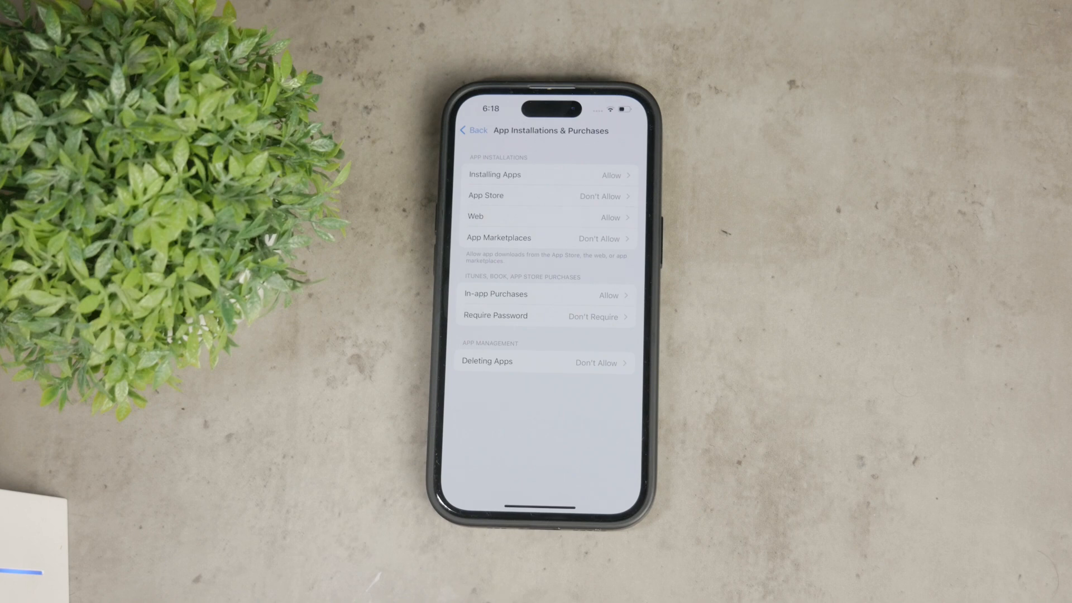
{"action": "left_click", "coordinate": [474, 131]}
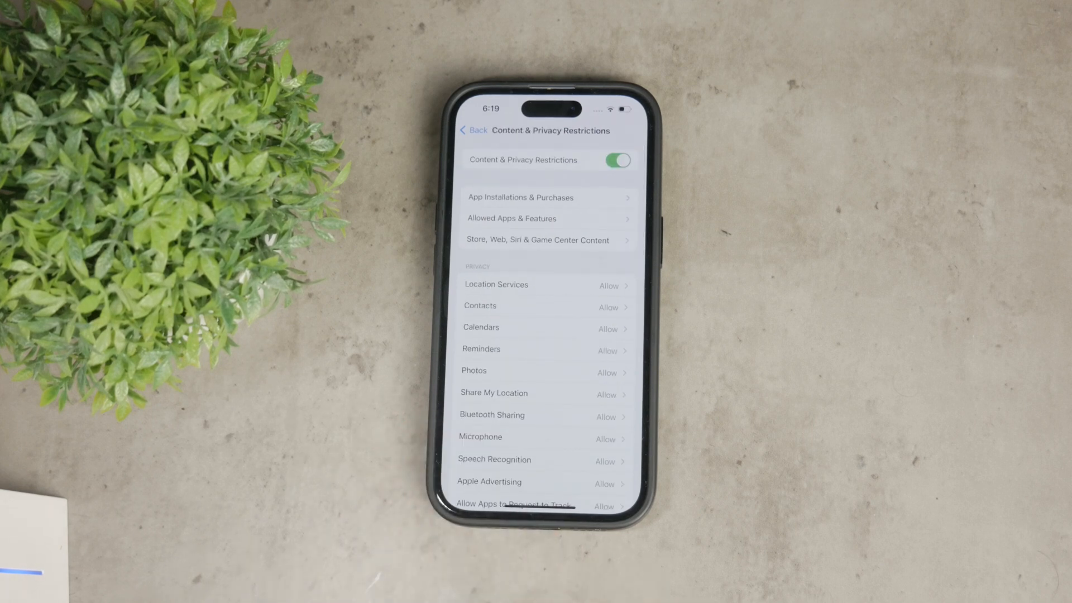
{"action": "left_click", "coordinate": [474, 131]}
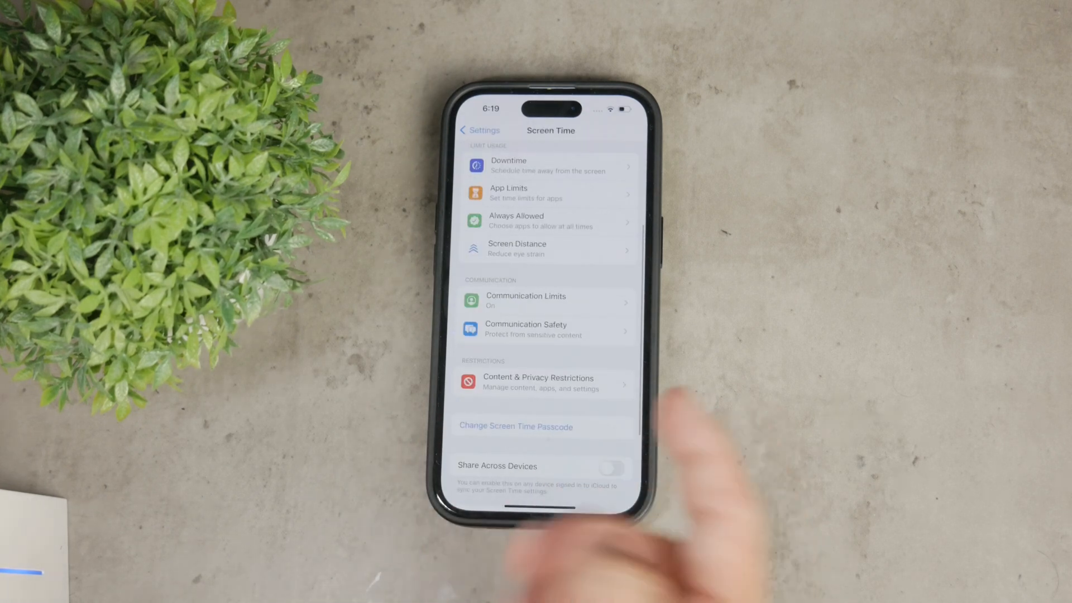
Step: Reopen Content & Privacy Restrictions and browse the Allowed Apps & Features list
{"action": "left_click", "coordinate": [537, 381]}
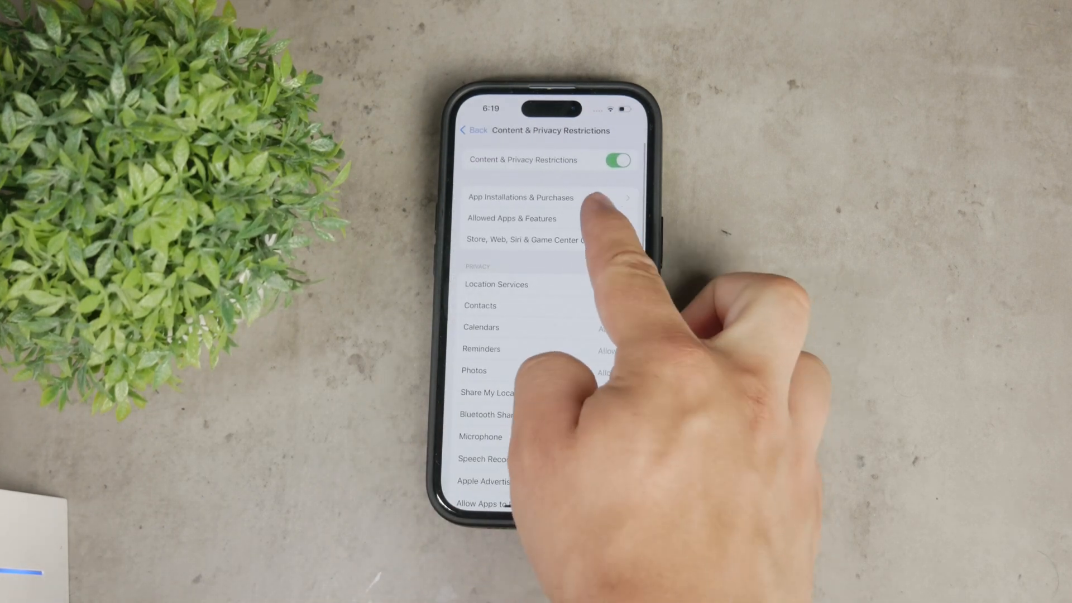
{"action": "left_click", "coordinate": [511, 218]}
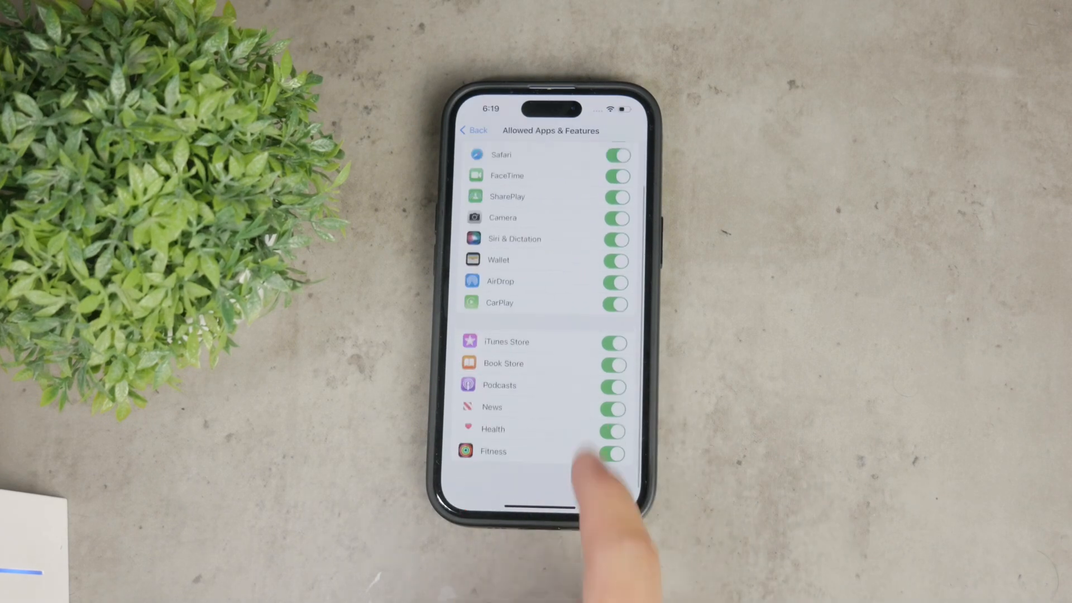
{"action": "scroll", "scroll_direction": "down", "scroll_amount": 3}
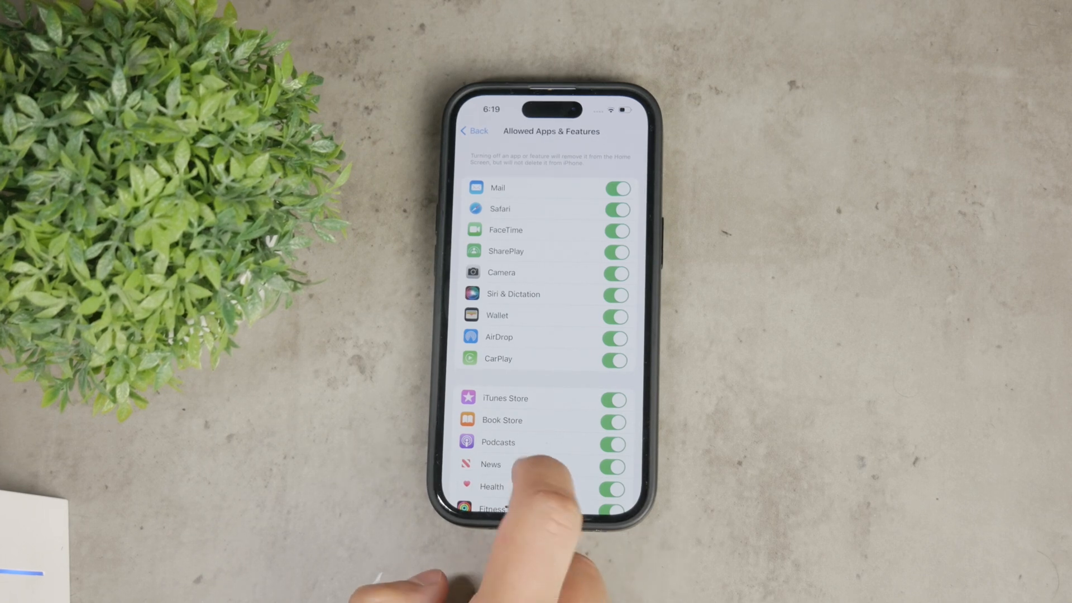
Step: Back out to Screen Time and cancel the Change Screen Time Passcode options
{"action": "left_click", "coordinate": [474, 130]}
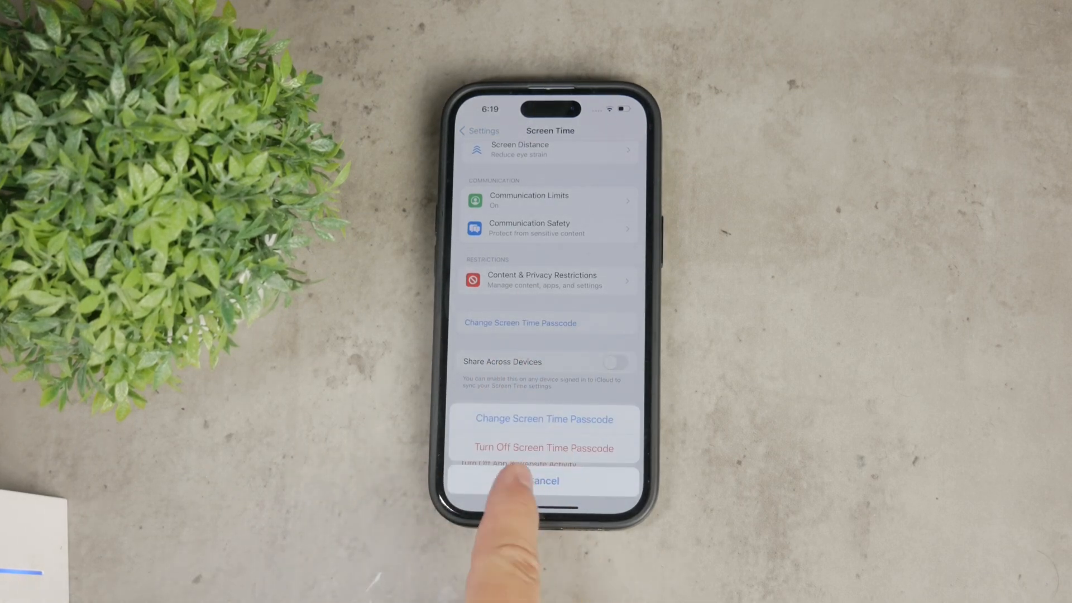
{"action": "left_click", "coordinate": [542, 480]}
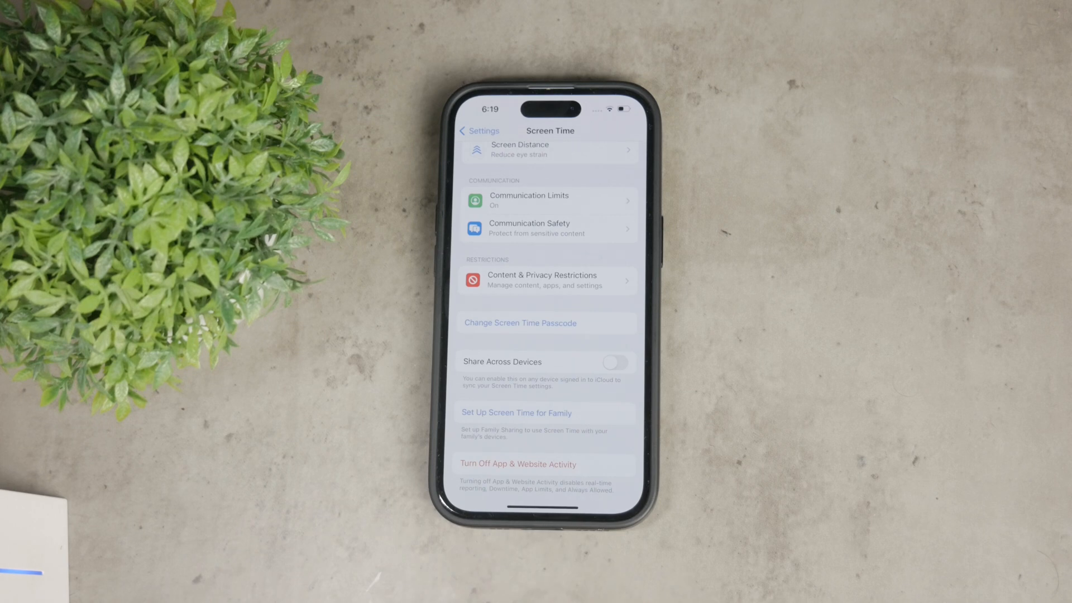